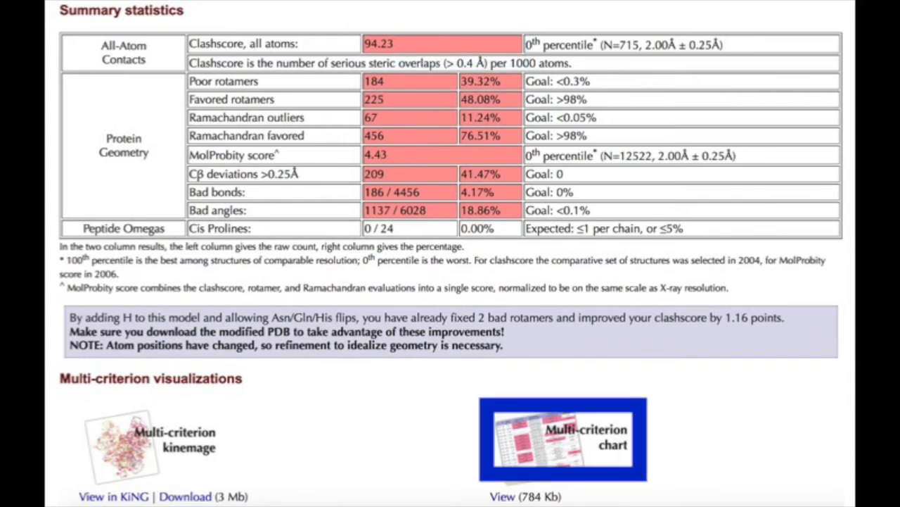
# View the 2sodFH multi-criterion kinemage in KiNG, toggle display options, then return to PHENIX home
pyautogui.scroll(-3)
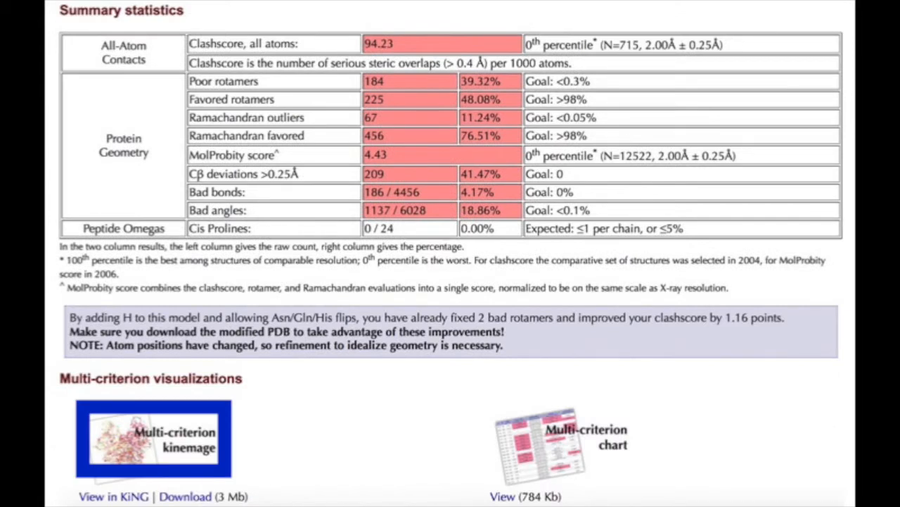
pyautogui.click(154, 439)
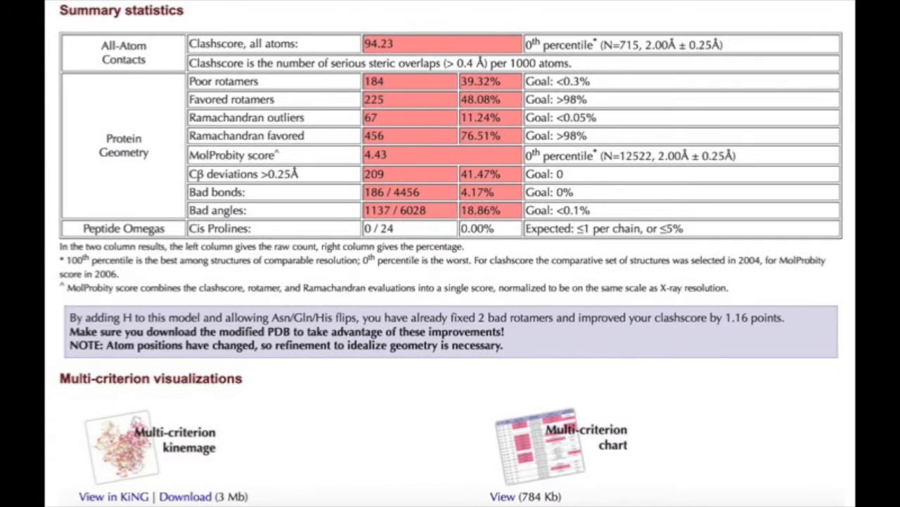
pyautogui.click(112, 496)
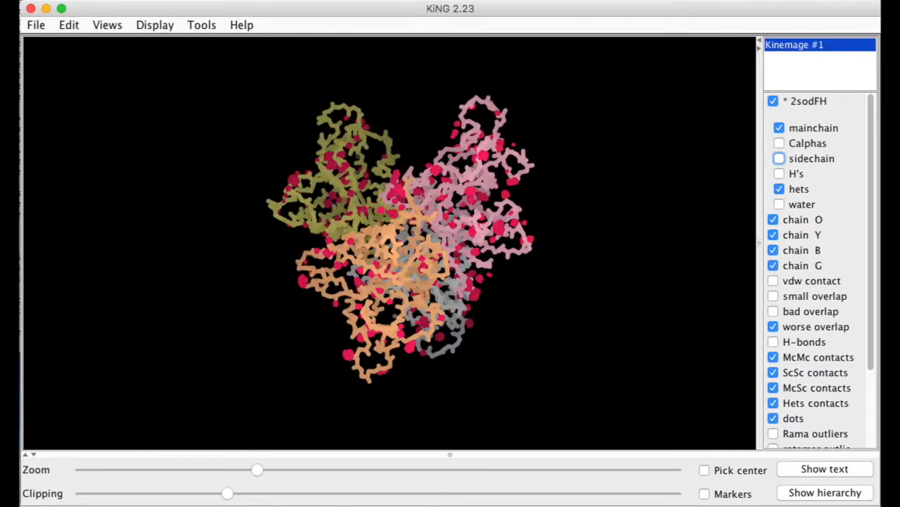
pyautogui.click(780, 158)
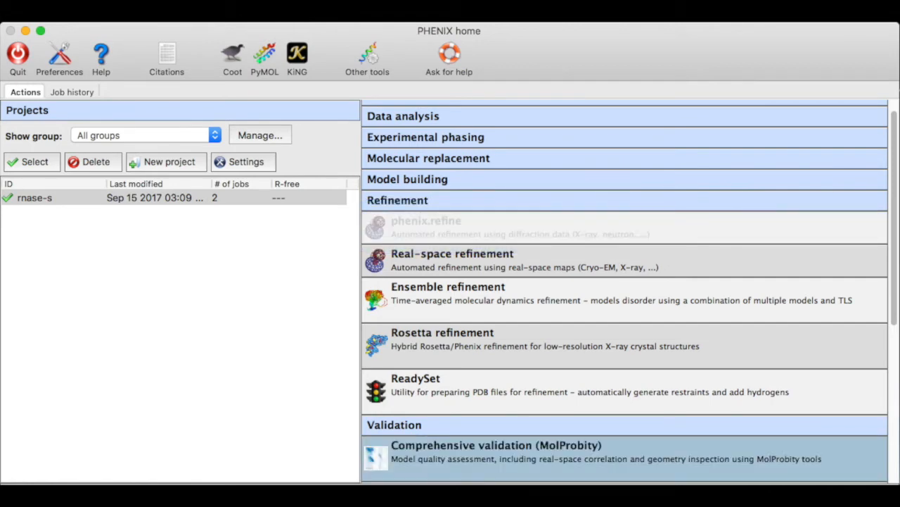
# Open rnase-s comprehensive MolProbity validation and view the Clashes tab's 87 overlapping atom pairs
pyautogui.click(496, 452)
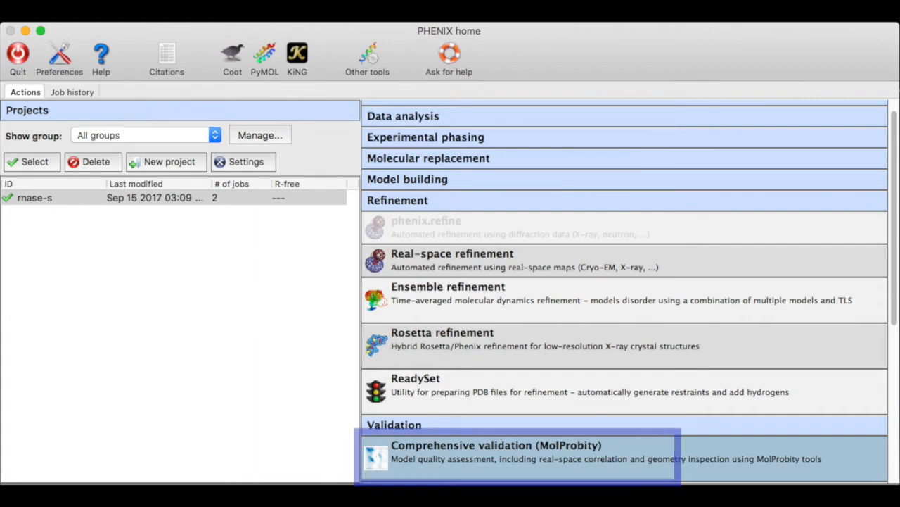
pyautogui.click(496, 444)
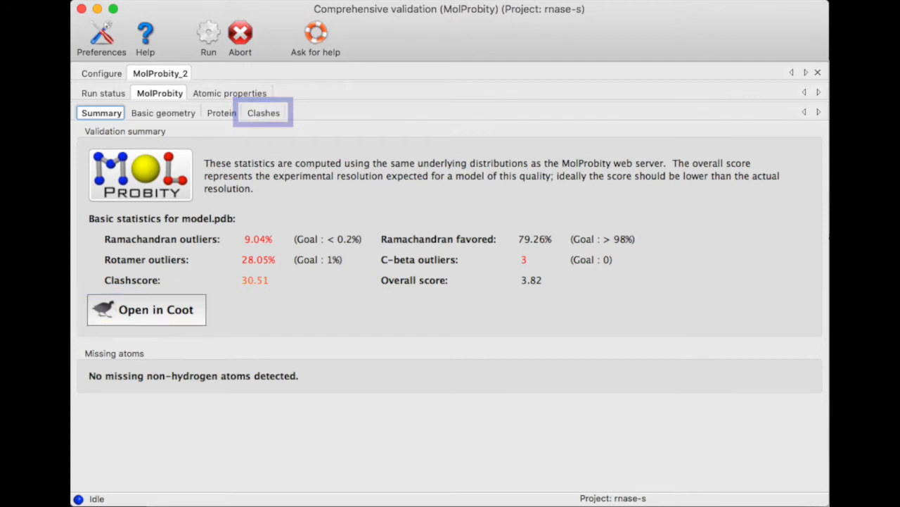
pyautogui.click(263, 112)
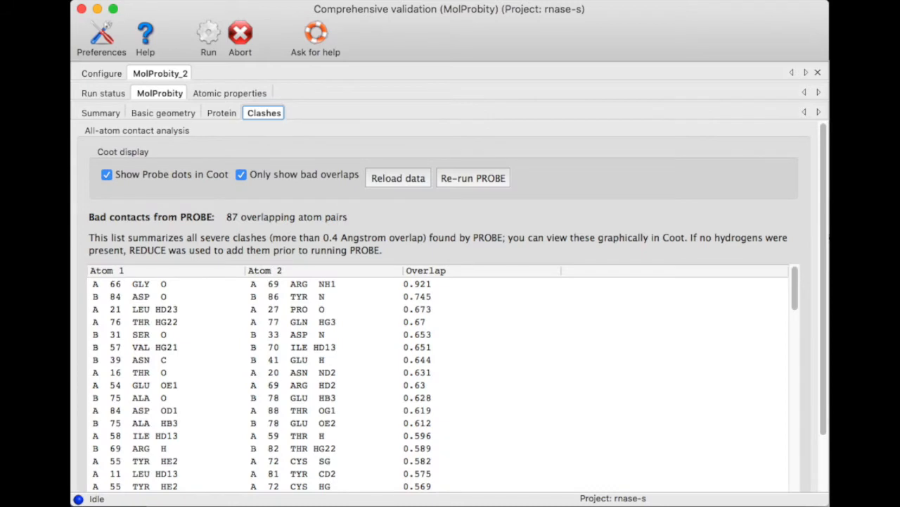